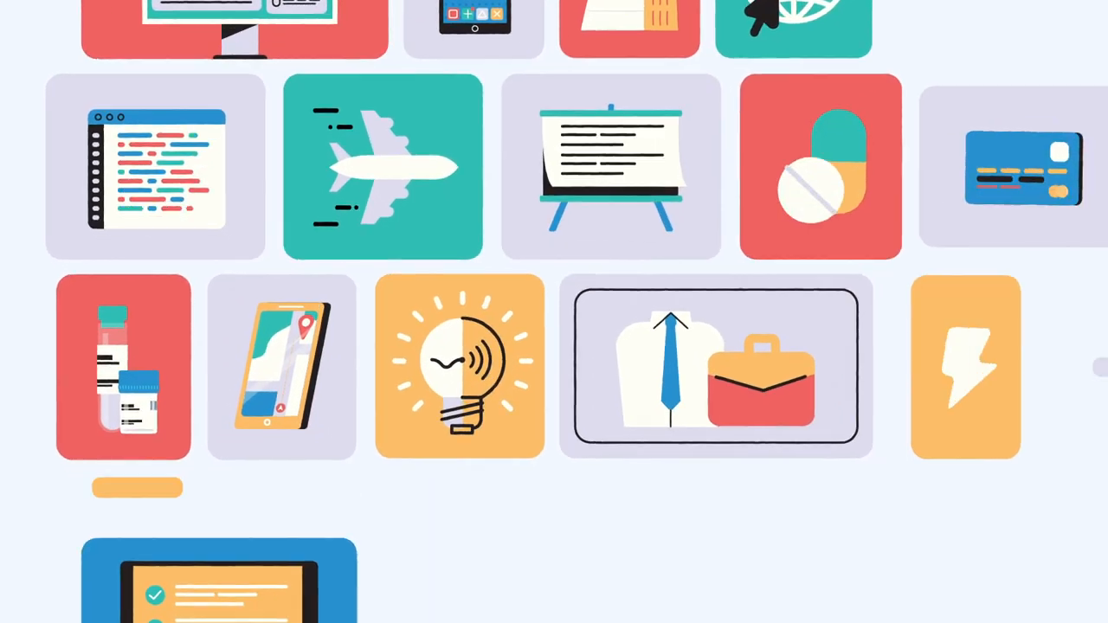
pyautogui.scroll(-3)
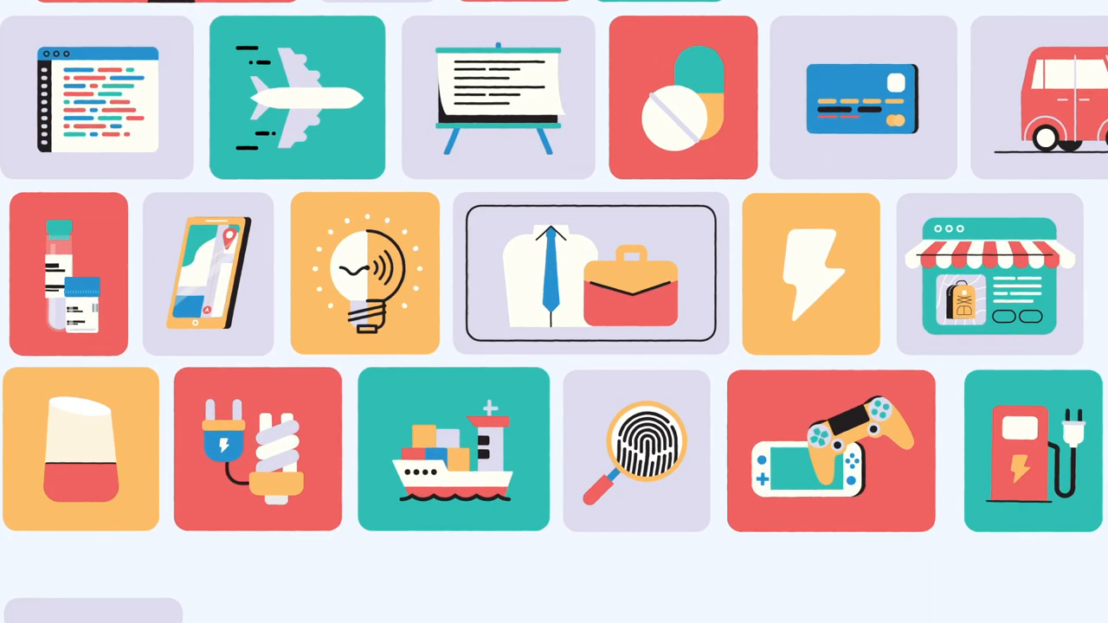
pyautogui.scroll(-3)
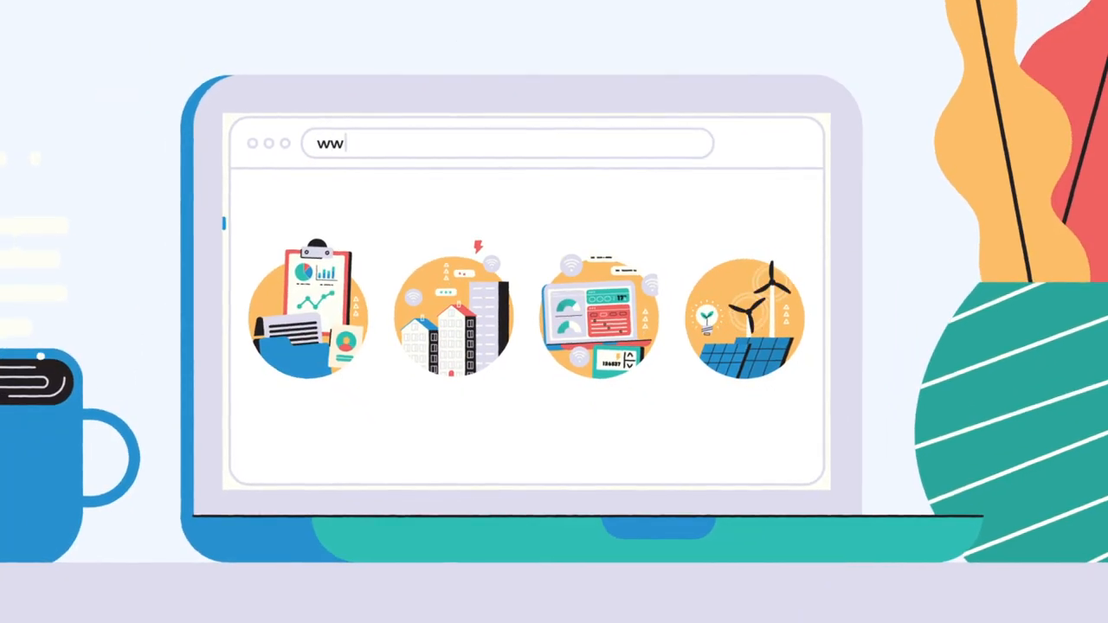
pyautogui.write('www.ioe-edu.eu')
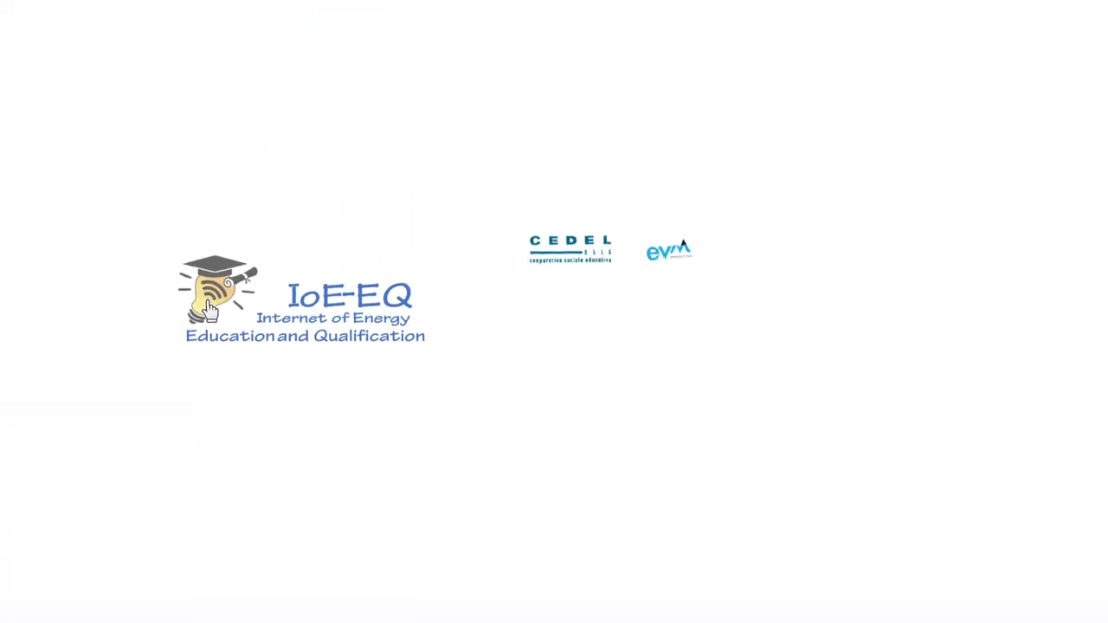
pyautogui.scroll(-3)
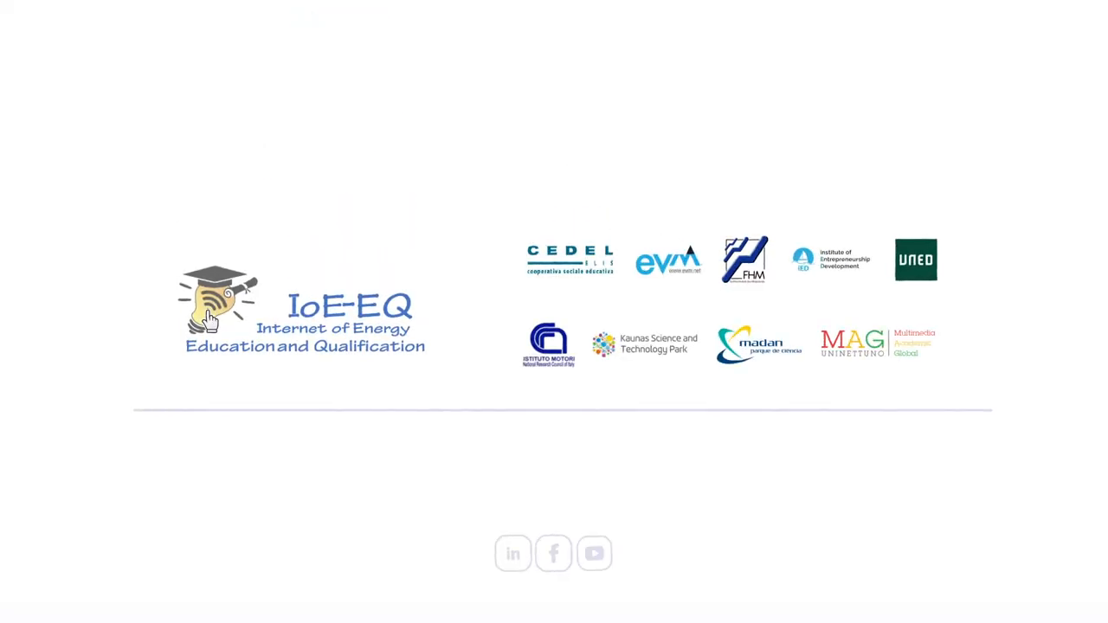